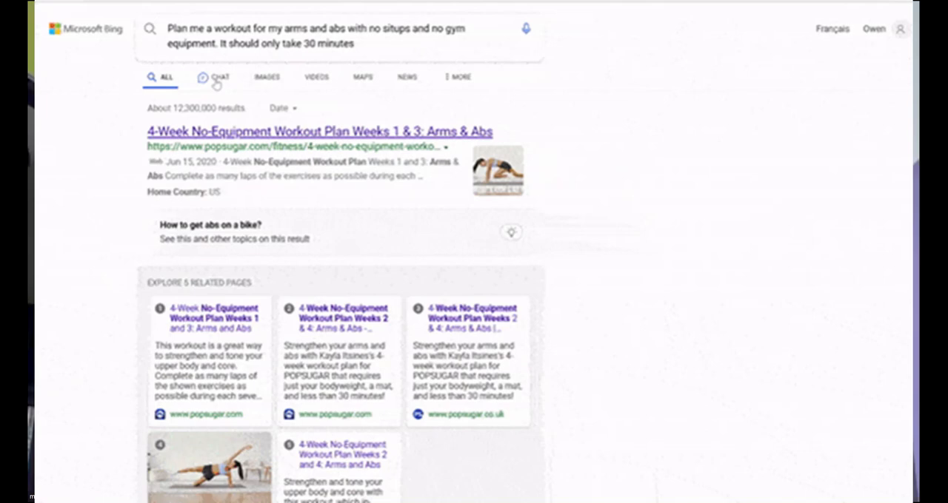
Return to the bing.com home page with the 'Introducing the new Bing' carousel
left_click(215, 77)
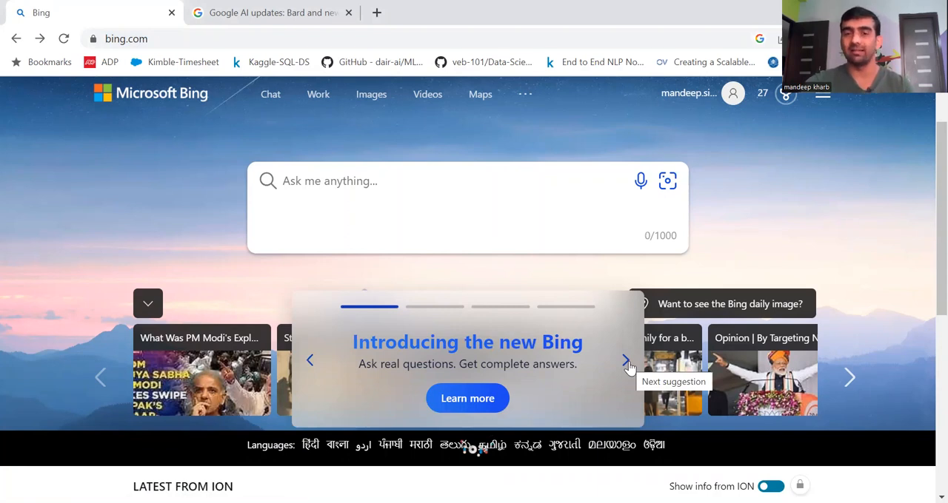
left_click(628, 361)
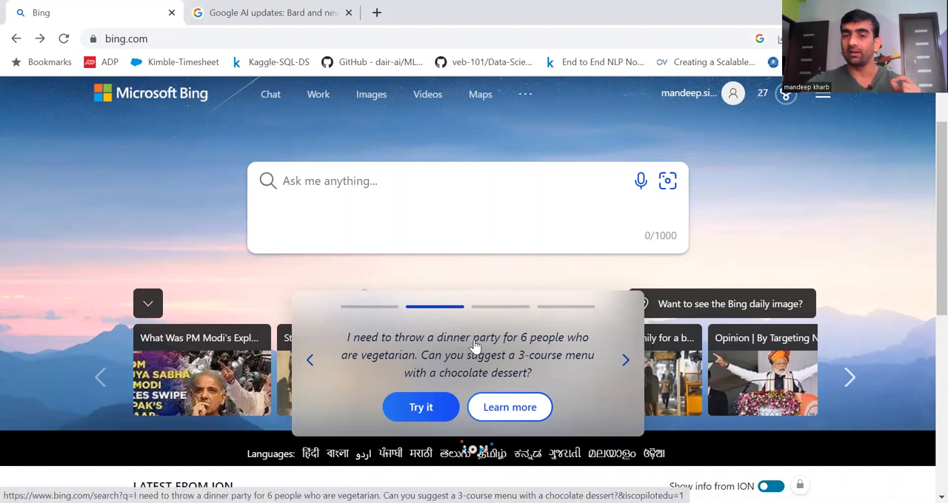
mouse_move(359, 364)
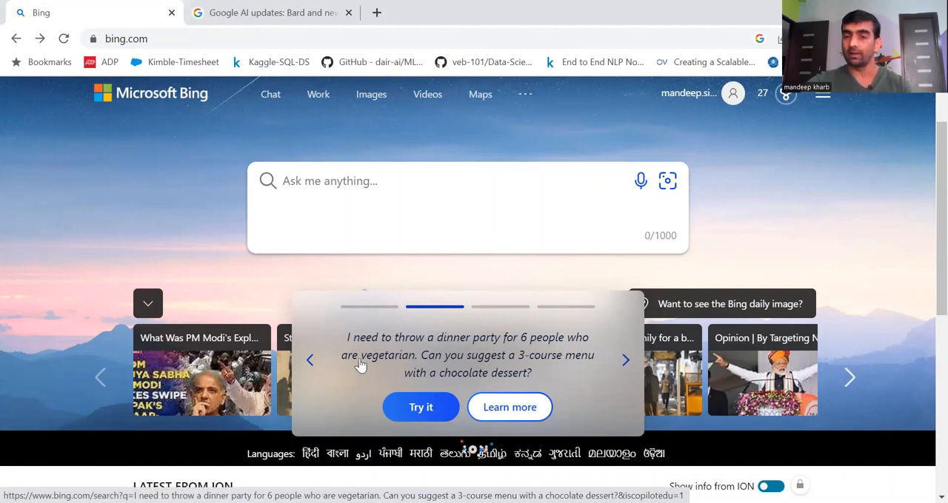
mouse_move(515, 373)
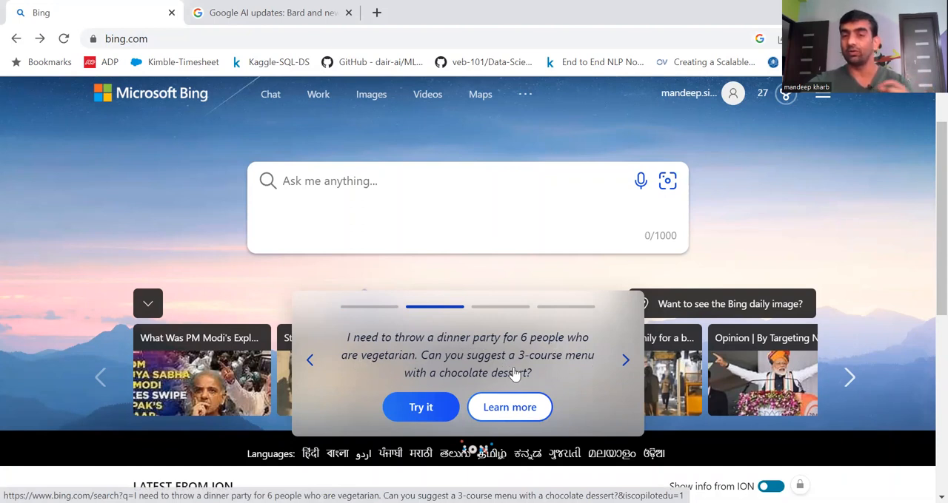
mouse_move(416, 411)
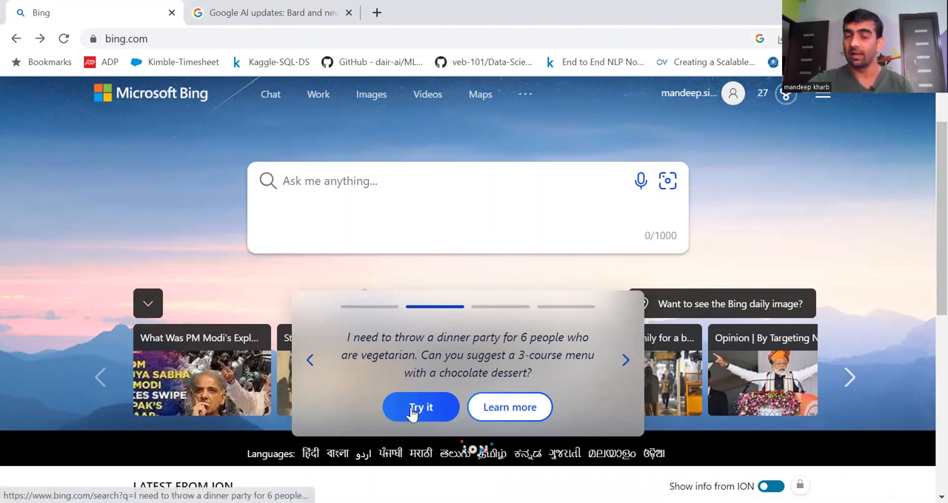
left_click(421, 408)
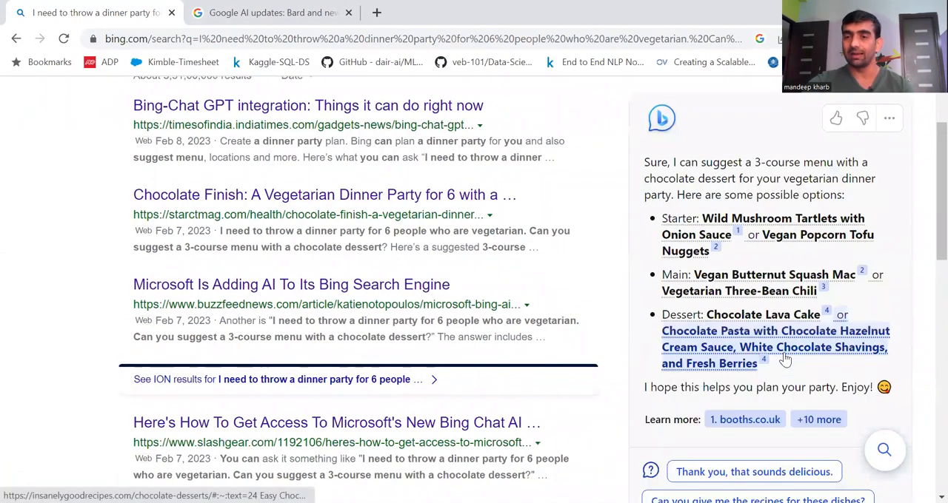
left_click_drag(642, 163, 728, 251)
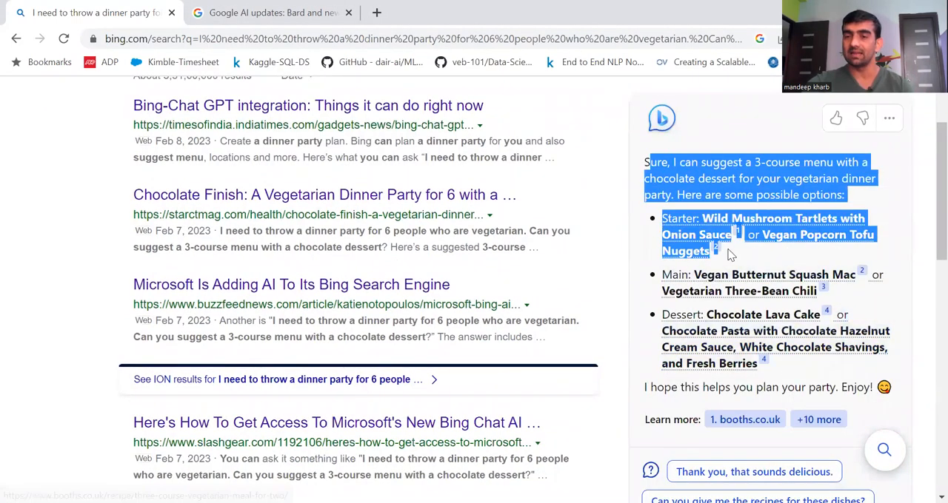
left_click_drag(714, 251, 874, 387)
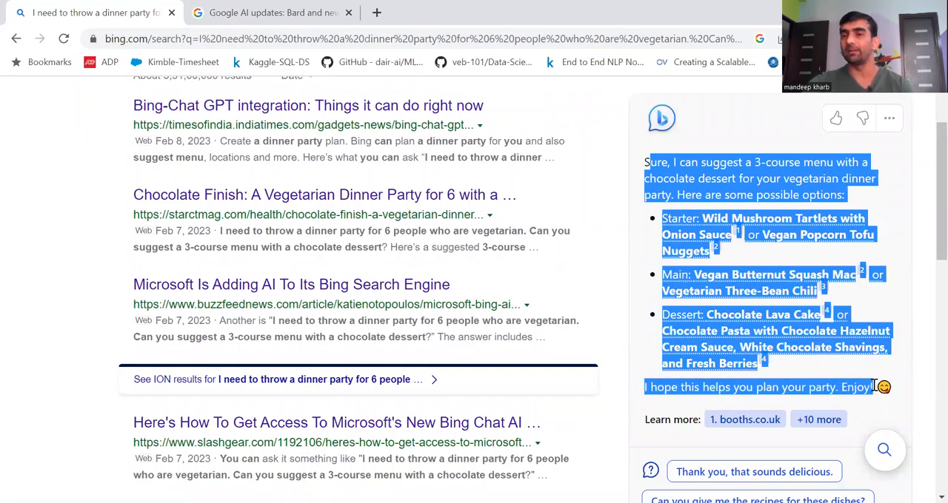
scroll("up", 3)
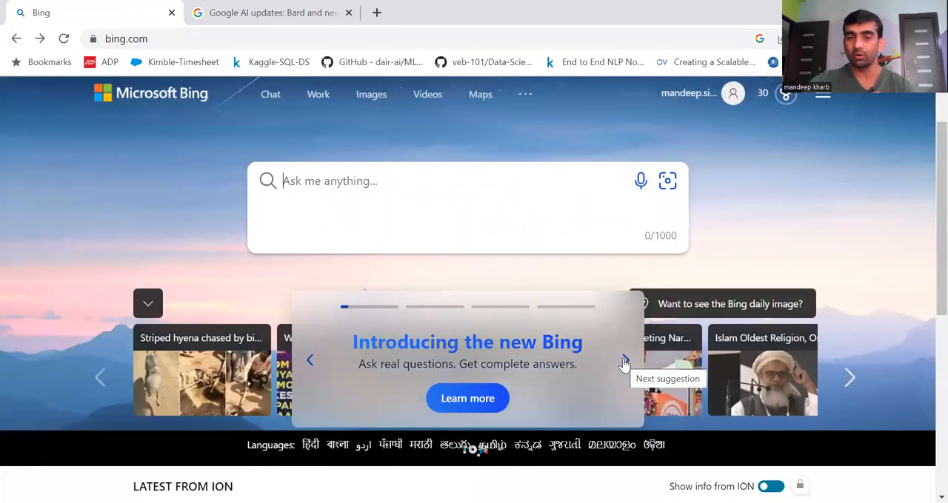
Ask Bing the anniversary trip sample question and highlight its Malaga, Annecy, Florence and Berlin suggestions
left_click(625, 361)
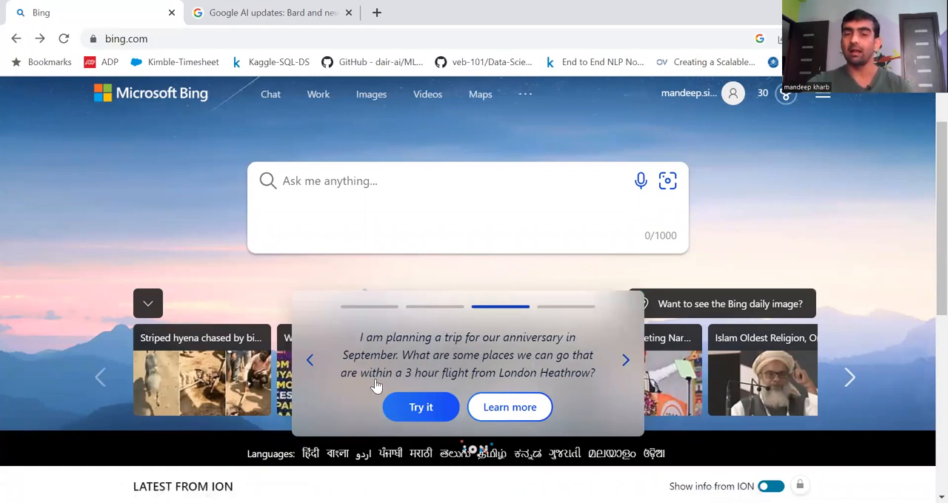
mouse_move(503, 383)
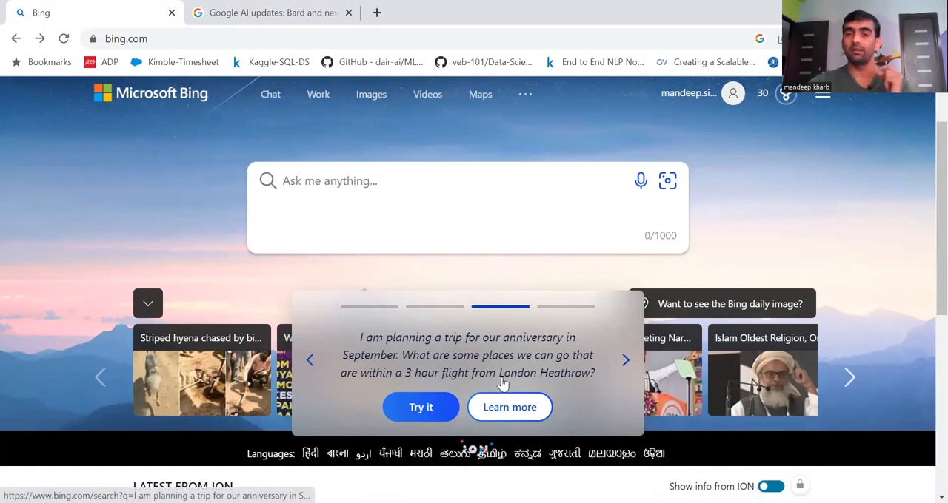
left_click(421, 407)
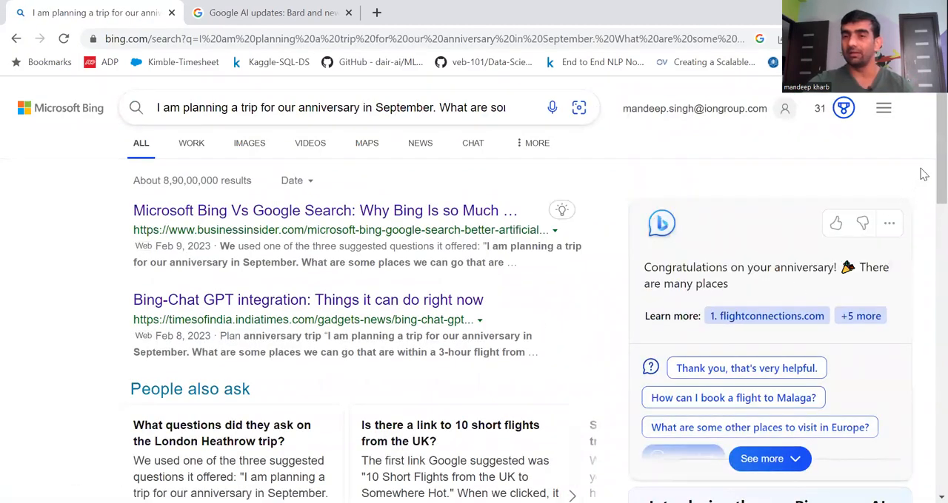
scroll("down", 3)
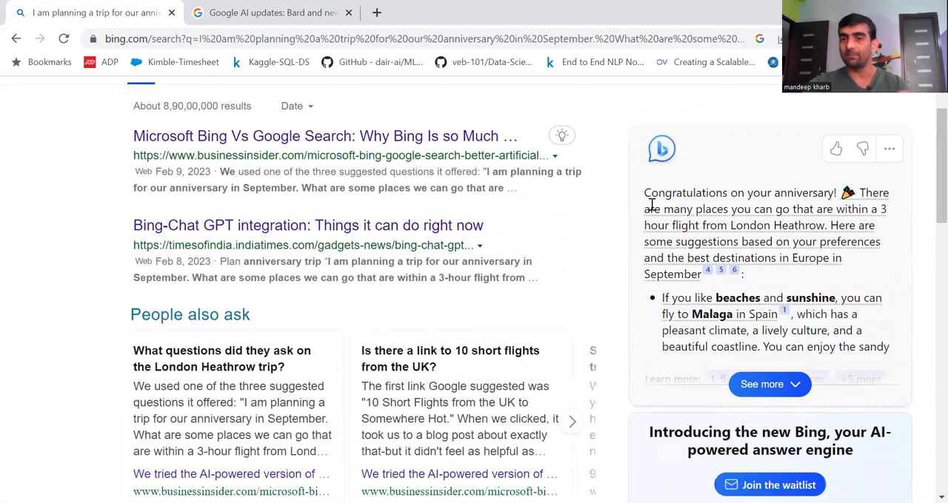
left_click_drag(644, 193, 851, 314)
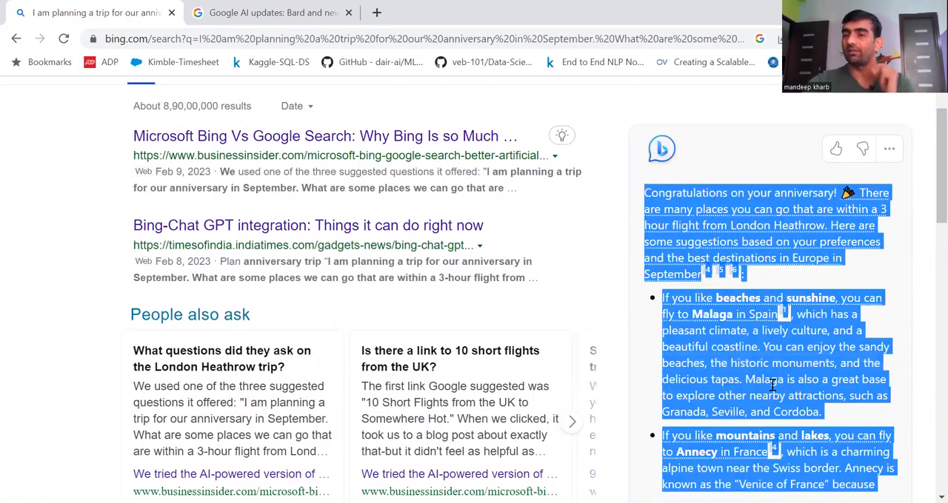
Read through the rest of the chat answer, then switch to the Google AI updates article tab
scroll("down", 3)
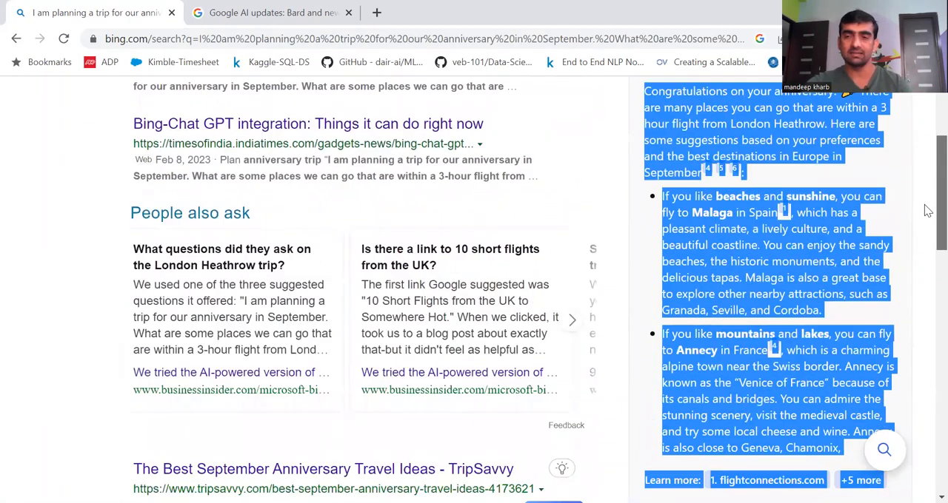
scroll("down", 3)
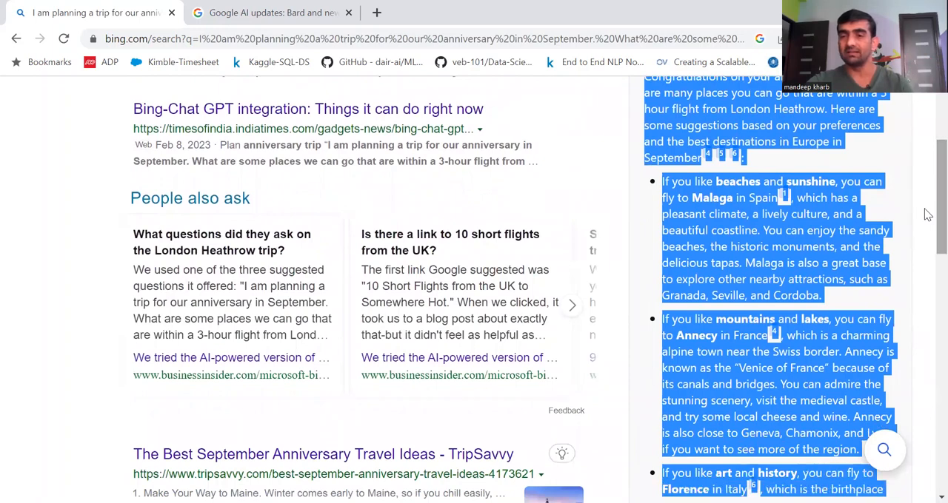
scroll("down", 3)
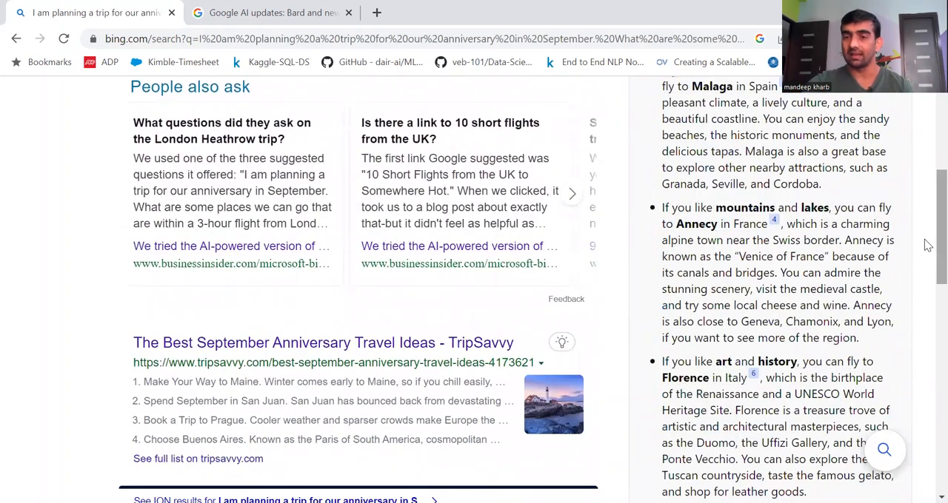
scroll("down", 3)
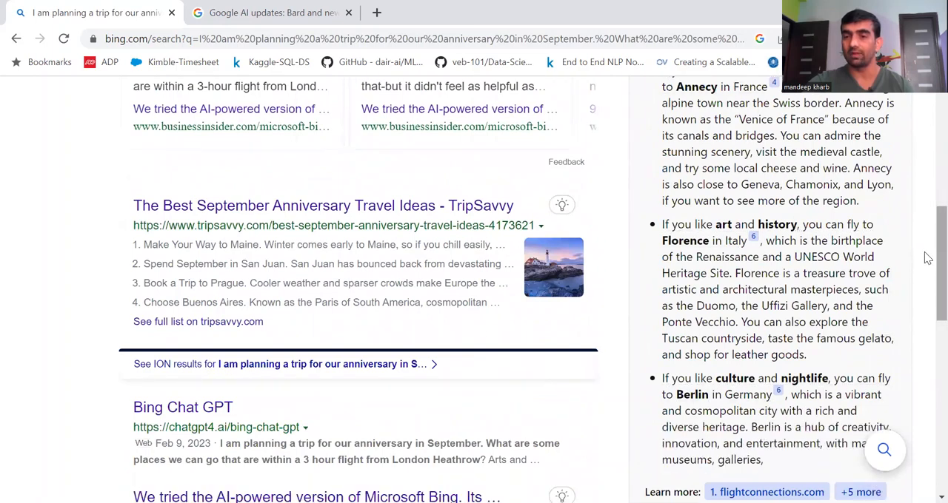
scroll("down", 3)
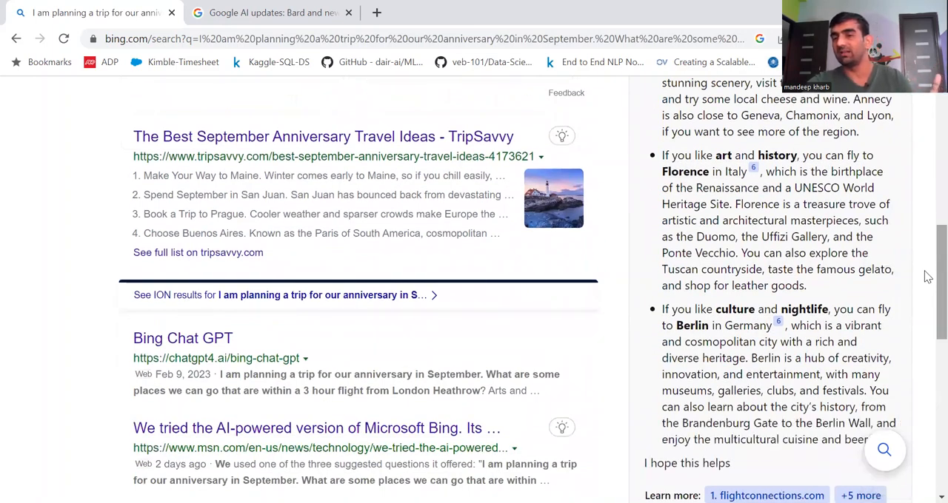
scroll("down", 3)
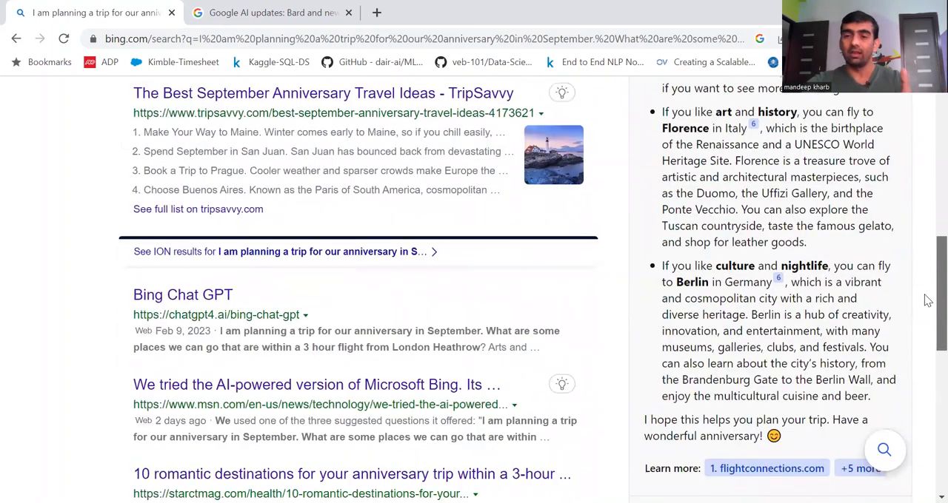
scroll("down", 3)
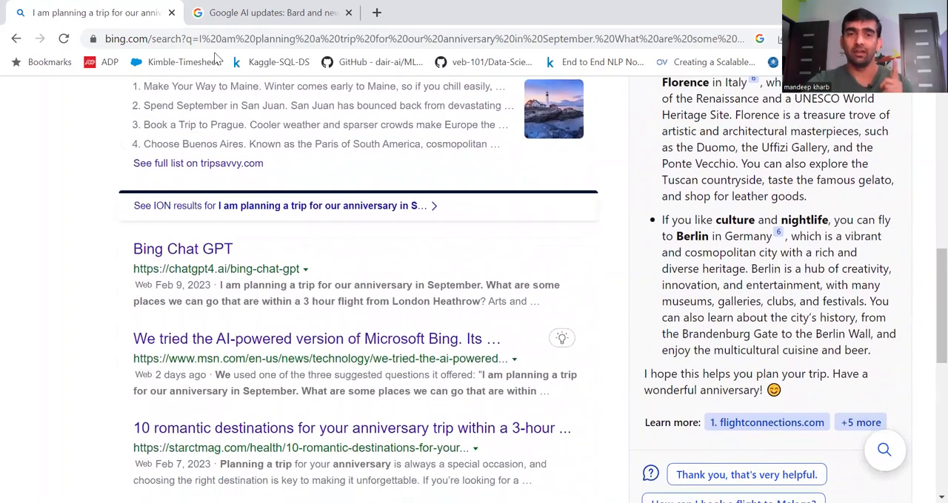
left_click(278, 11)
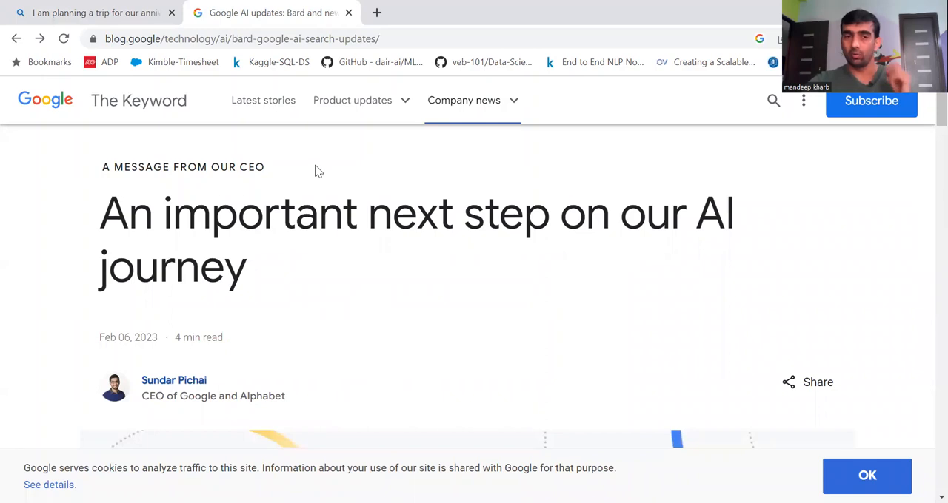
mouse_move(86, 213)
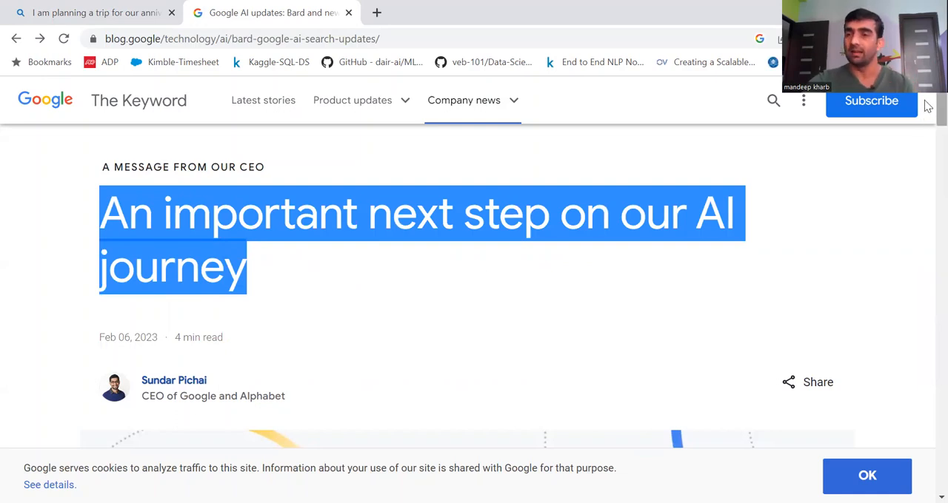
Highlight the Introducing Bard sentence about unveiling LaMDA, next-generation models and conversation capabilities
scroll("down", 3)
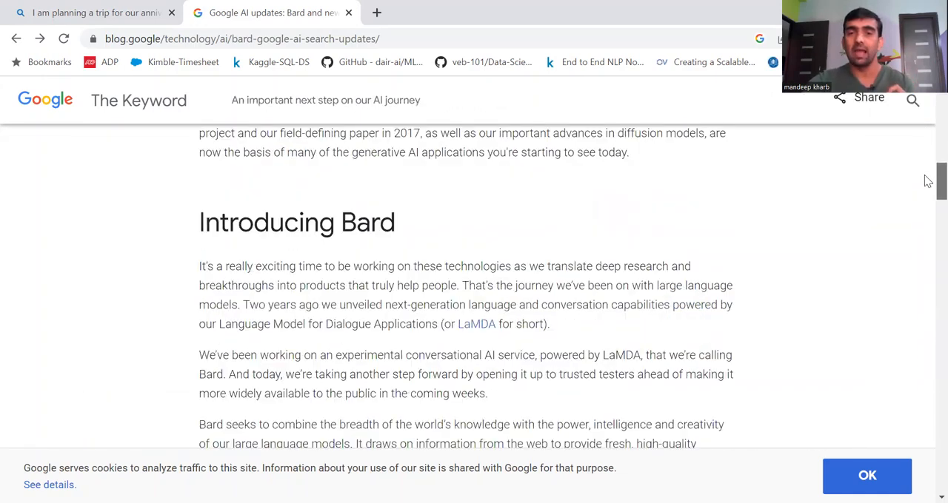
left_click_drag(198, 222, 355, 222)
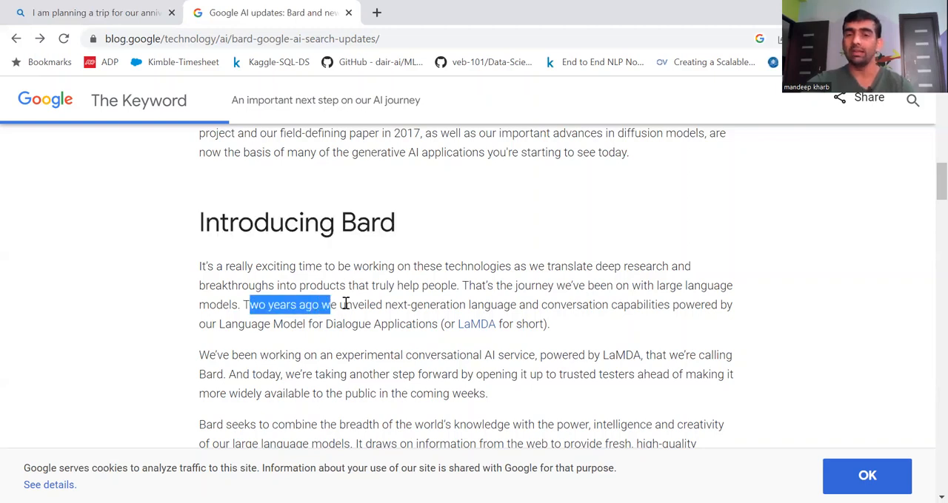
left_click_drag(334, 305, 477, 305)
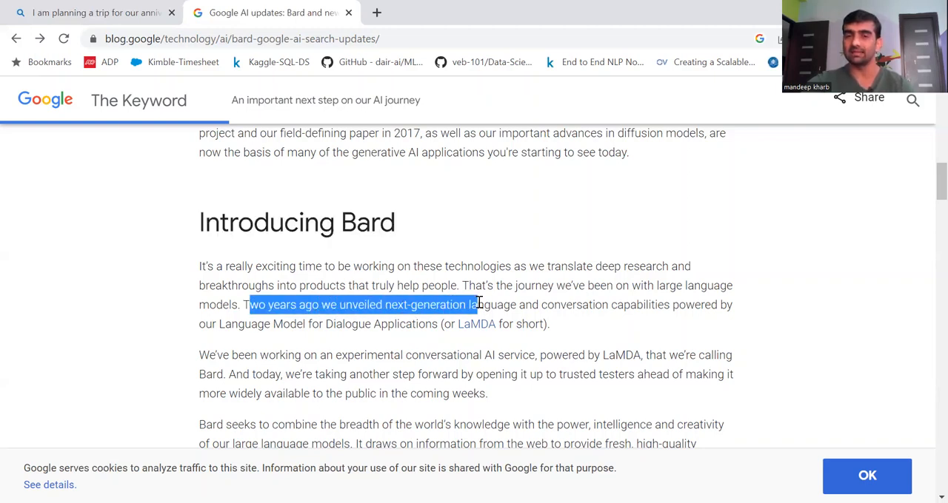
left_click_drag(477, 304, 577, 305)
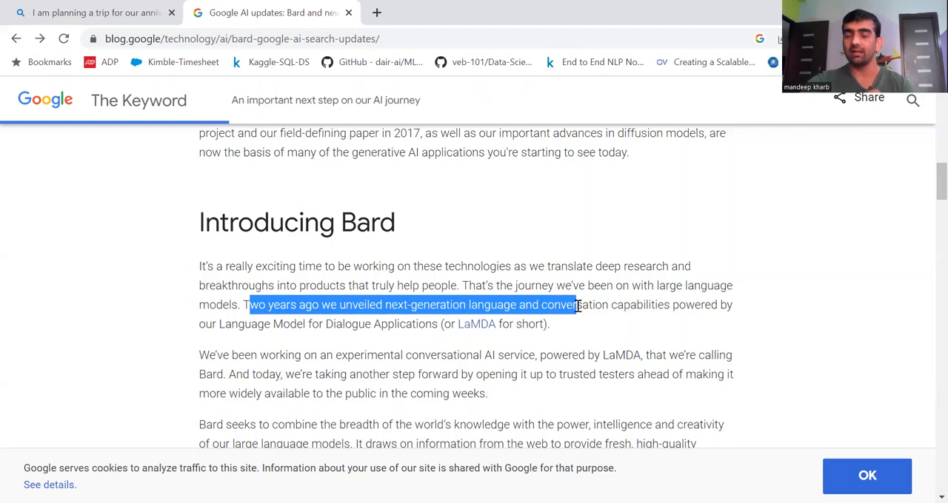
left_click_drag(578, 304, 699, 305)
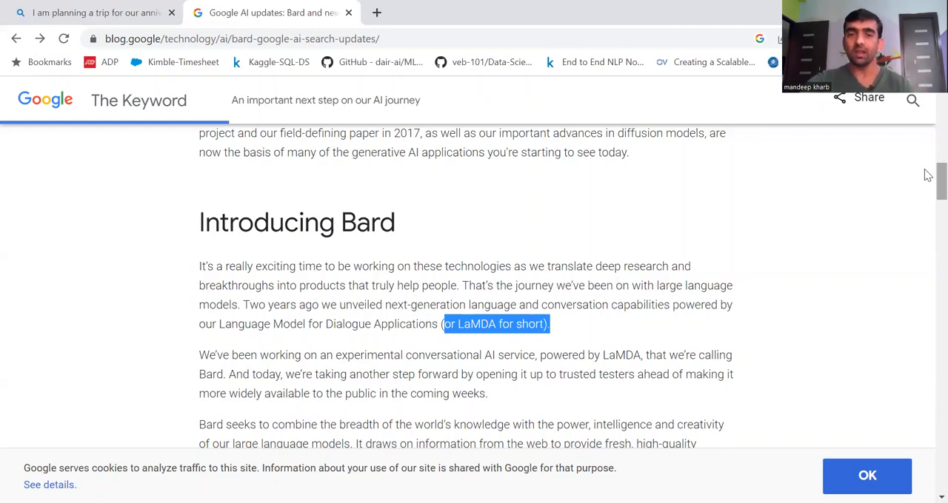
scroll("down", 3)
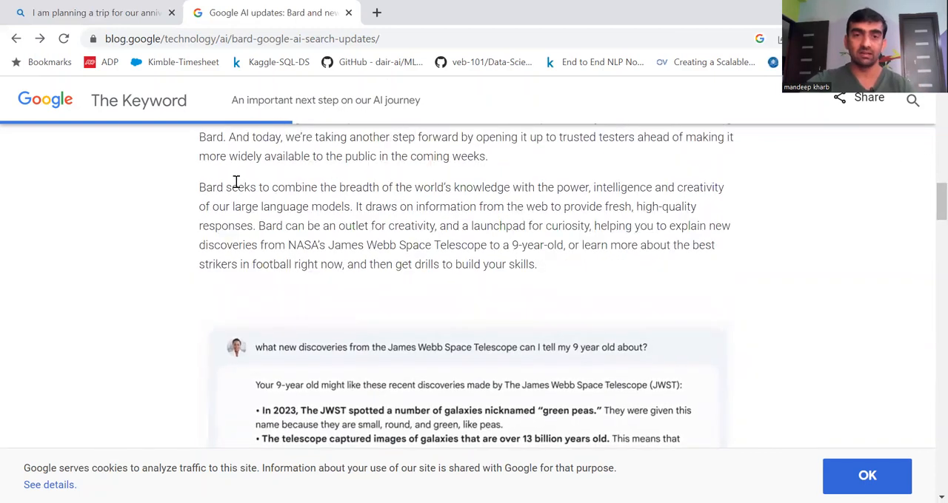
Highlight the 'Bard seeks to combine' sentence through large language models and read further down
left_click_drag(199, 186, 525, 187)
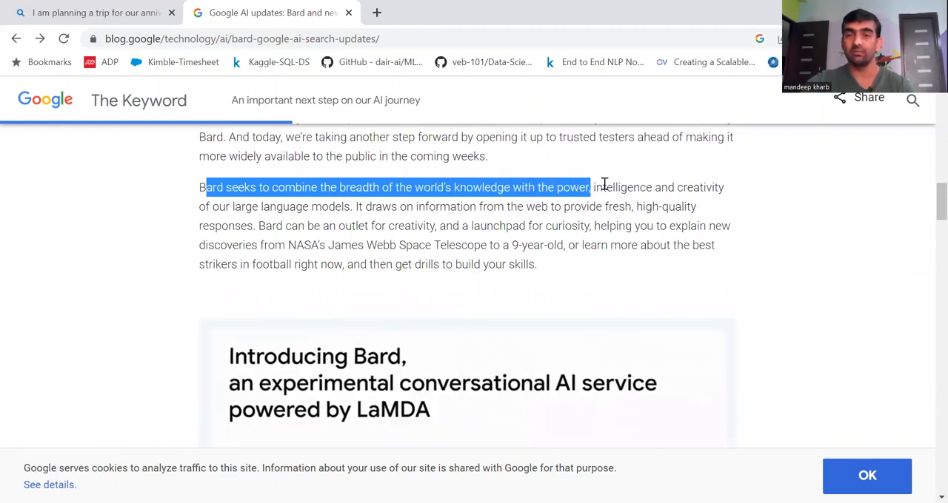
left_click_drag(604, 185, 296, 225)
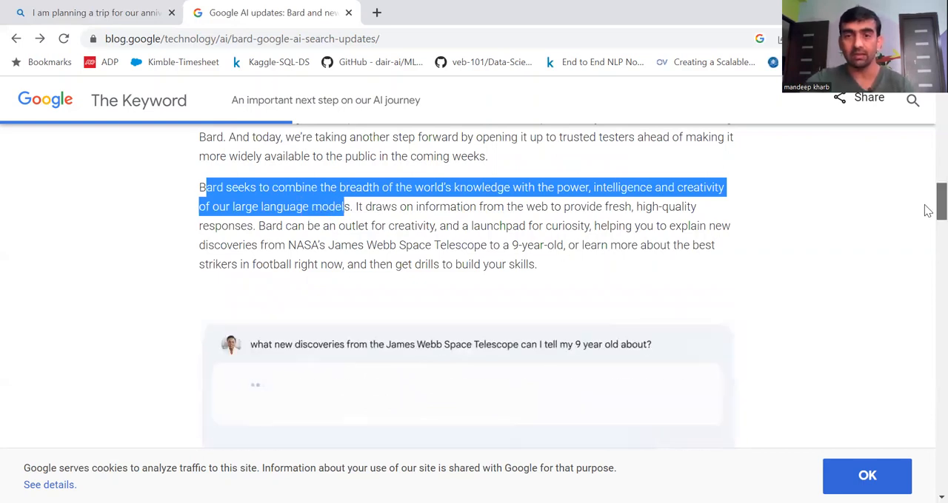
scroll("down", 3)
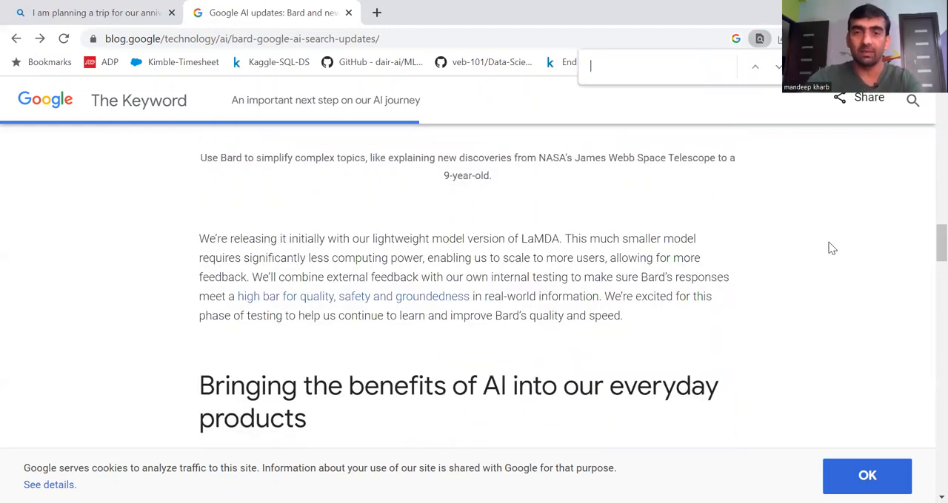
Find 'teste' in the page and highlight the sentence about opening Bard to trusted testers
type("teste")
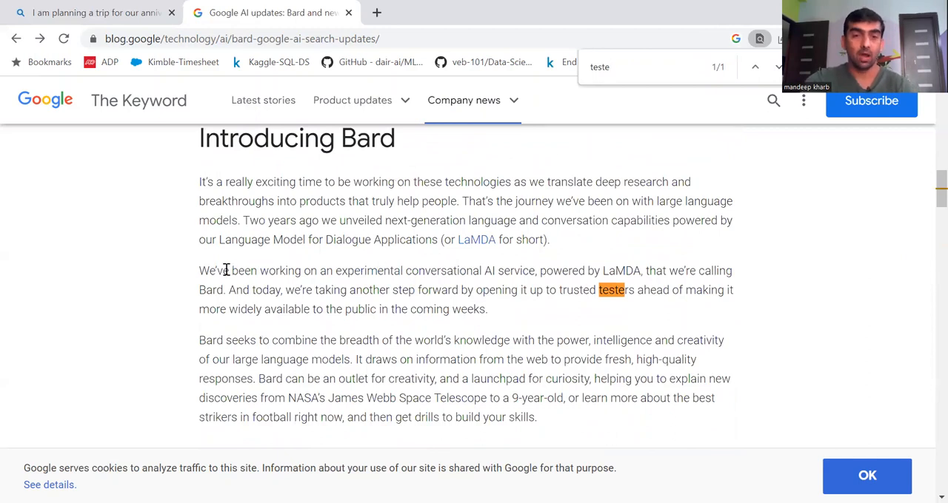
left_click_drag(216, 269, 393, 269)
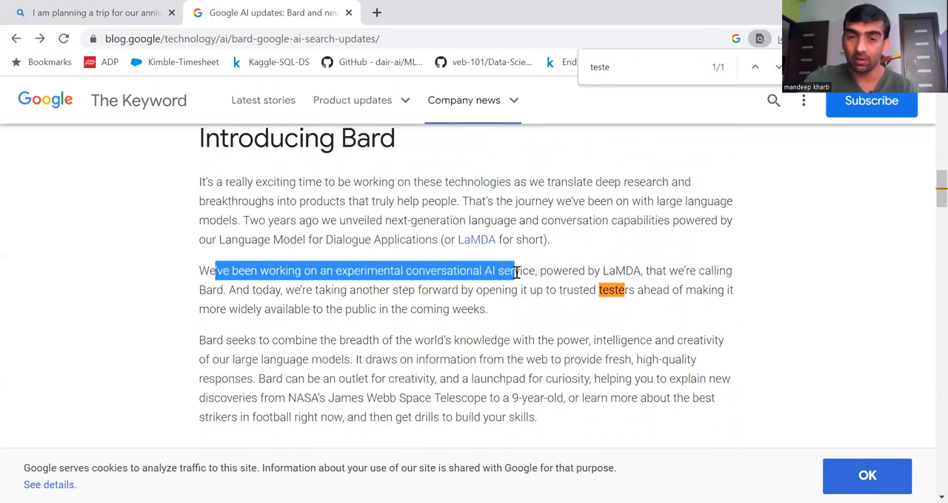
left_click_drag(510, 270, 731, 269)
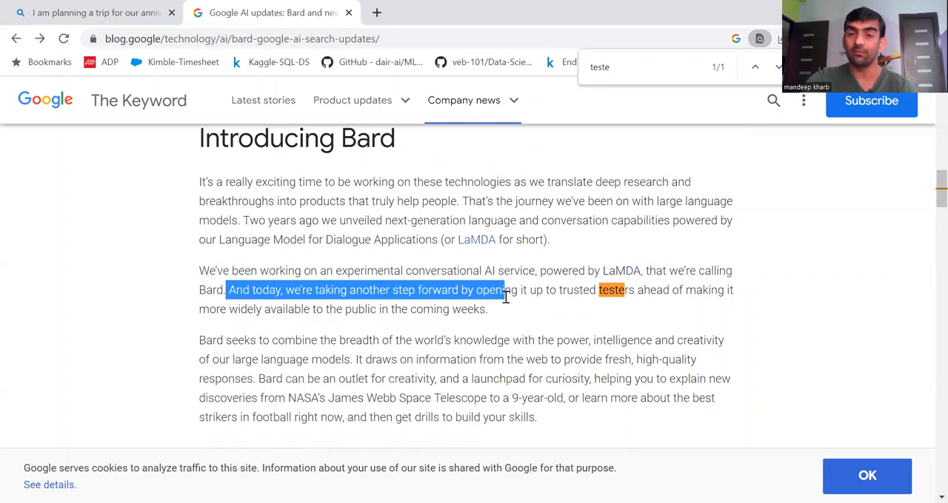
left_click_drag(504, 288, 634, 289)
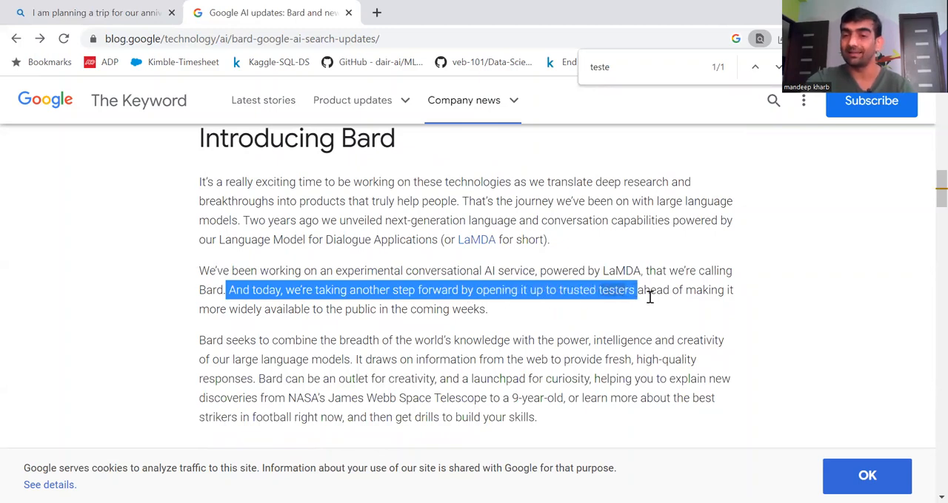
left_click_drag(636, 289, 487, 309)
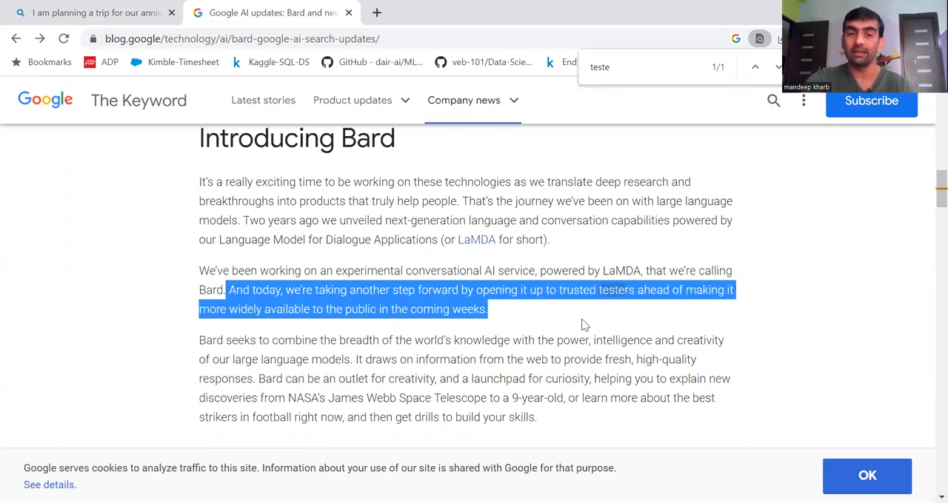
mouse_move(354, 316)
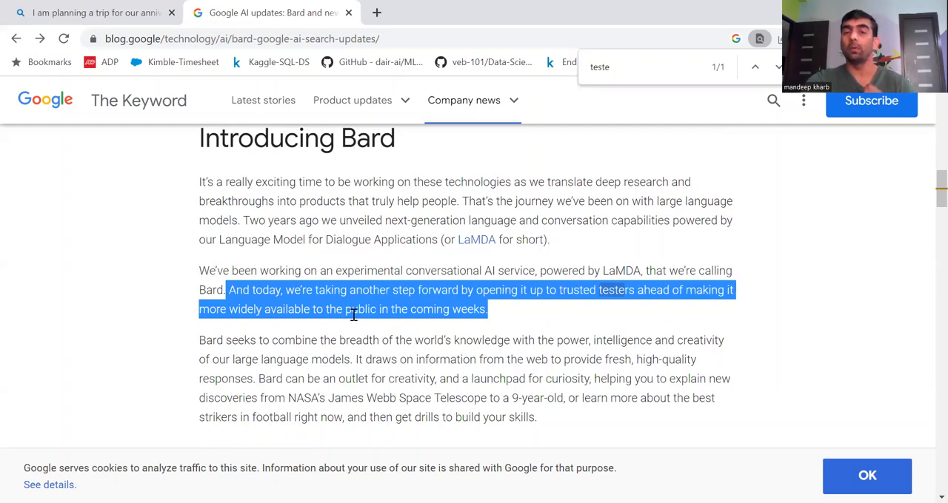
mouse_move(521, 310)
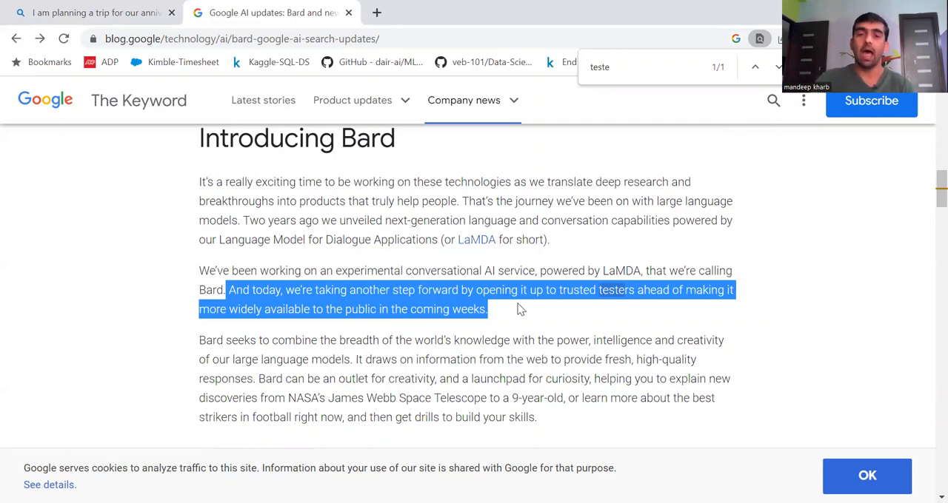
Scroll past the James Webb example to the Bard chat demo card
scroll("down", 3)
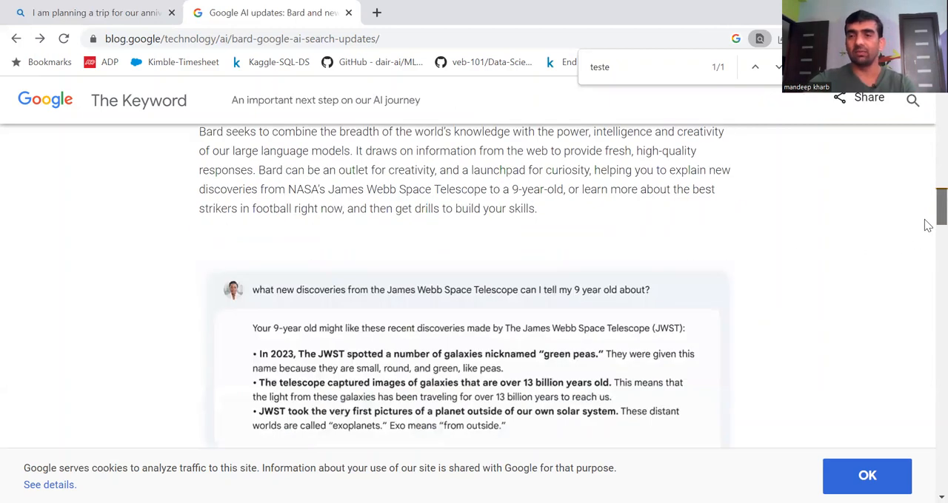
scroll("down", 3)
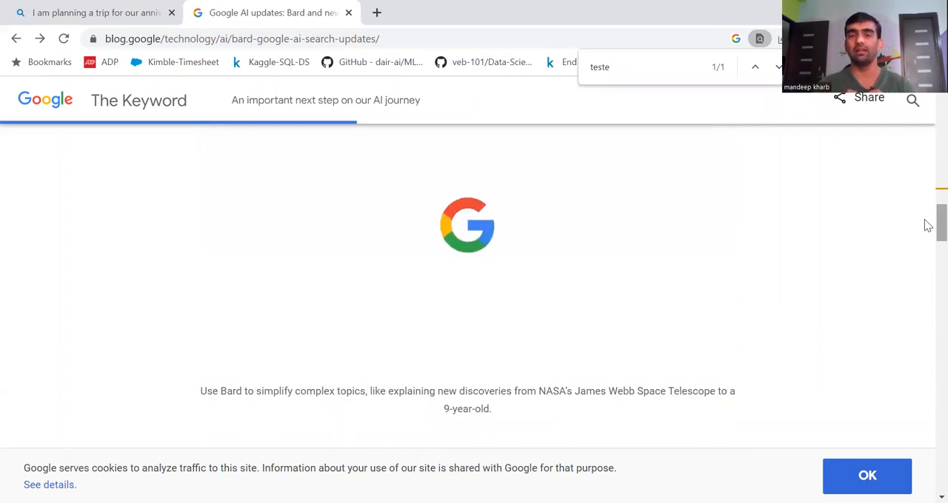
scroll("down", 3)
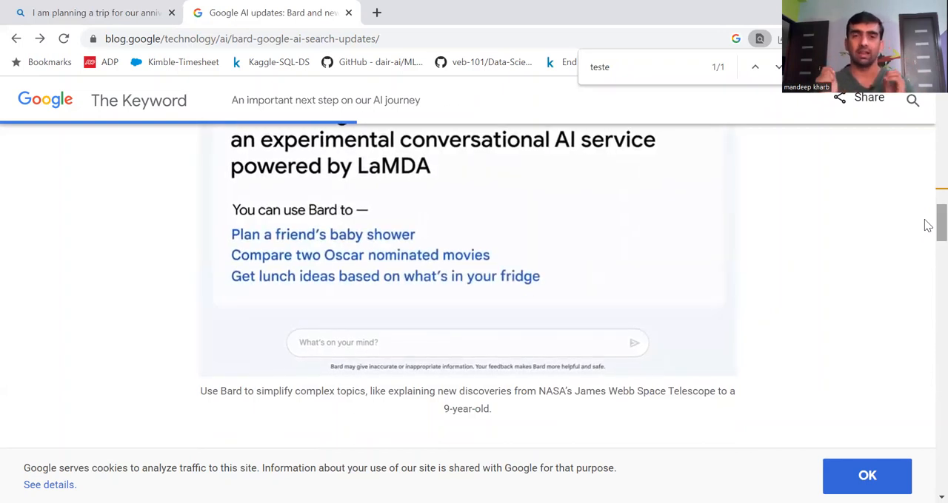